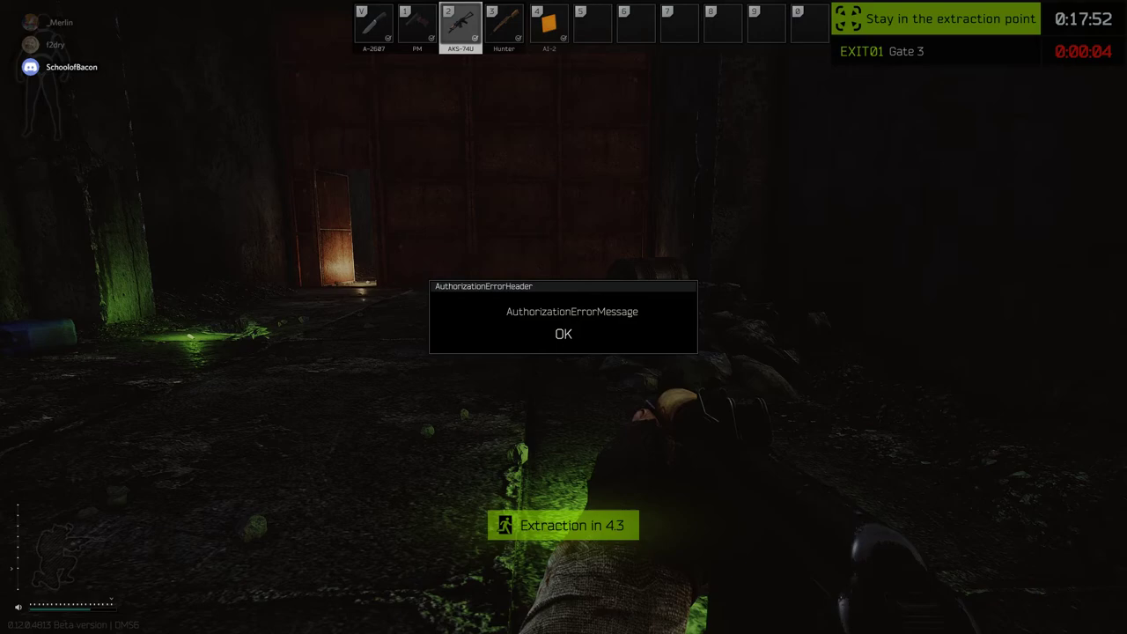
click(563, 334)
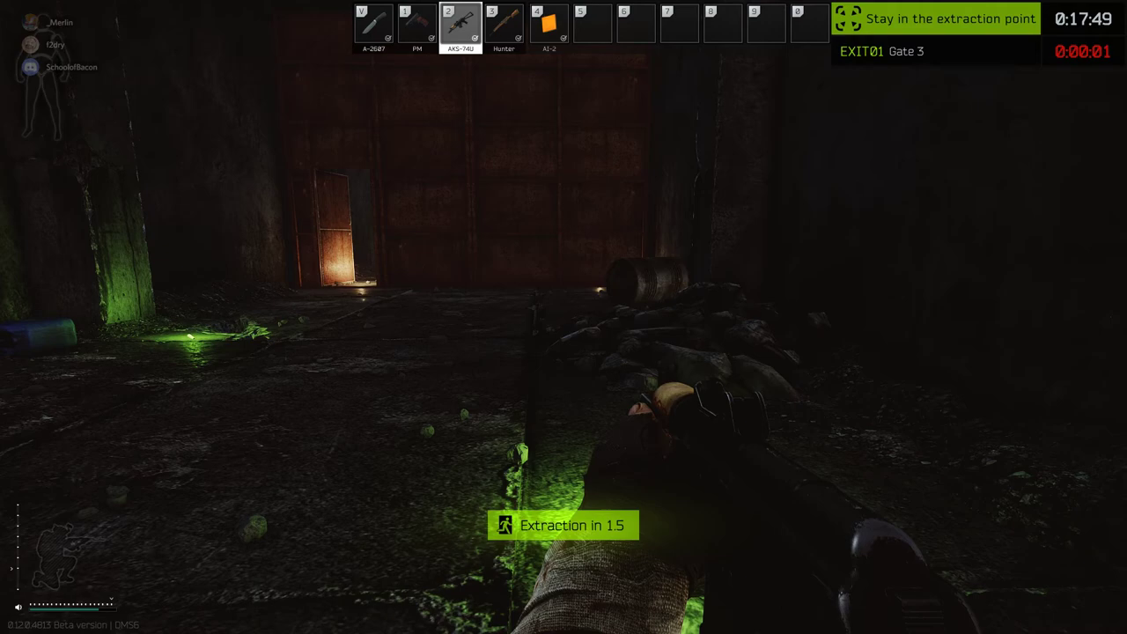